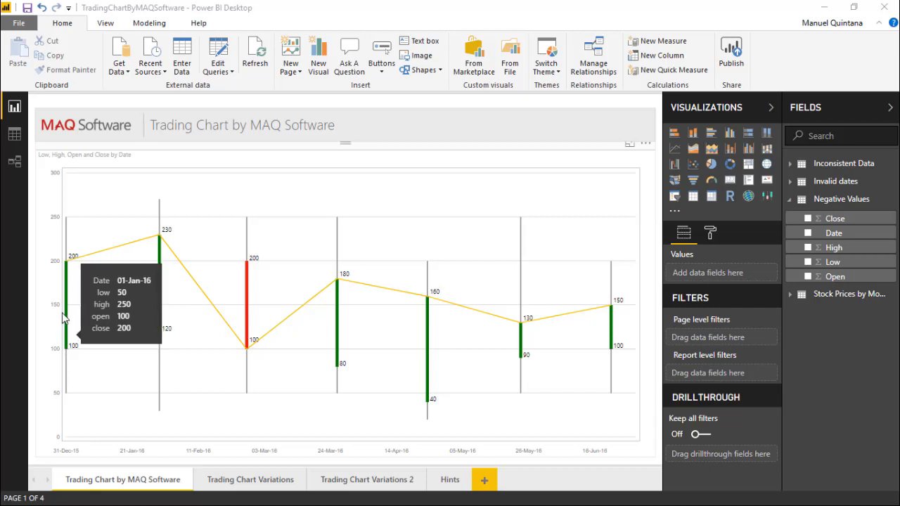
mouse_move(69, 273)
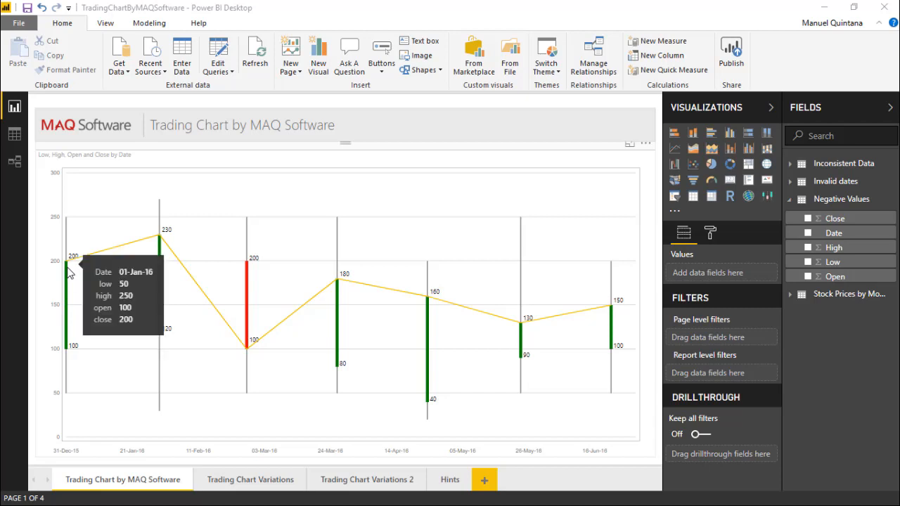
mouse_move(251, 326)
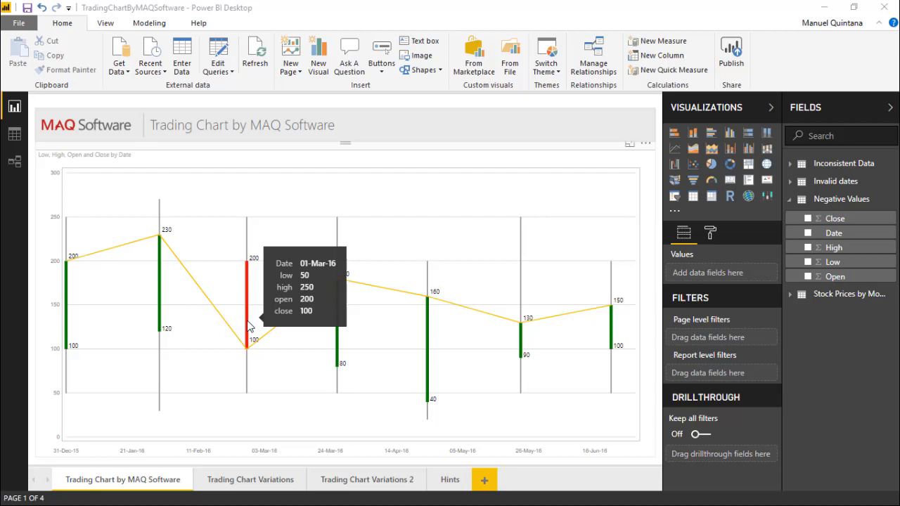
mouse_move(246, 288)
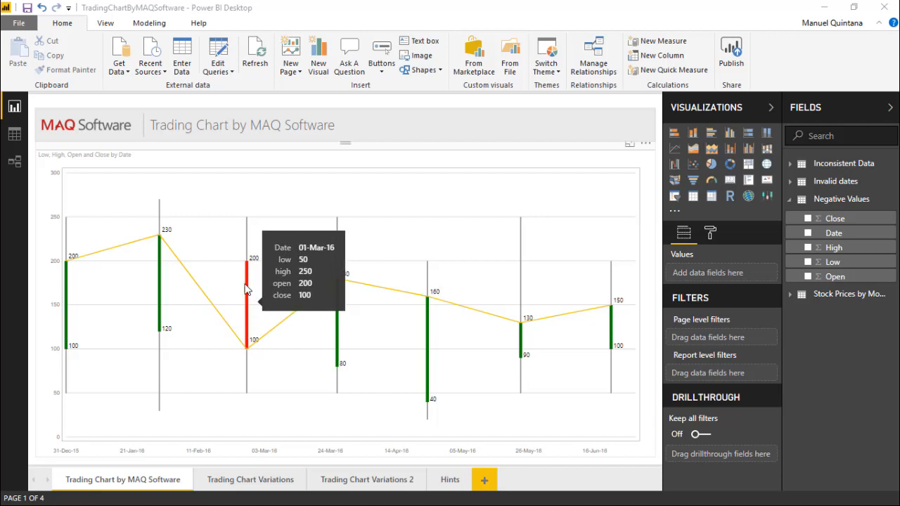
mouse_move(247, 238)
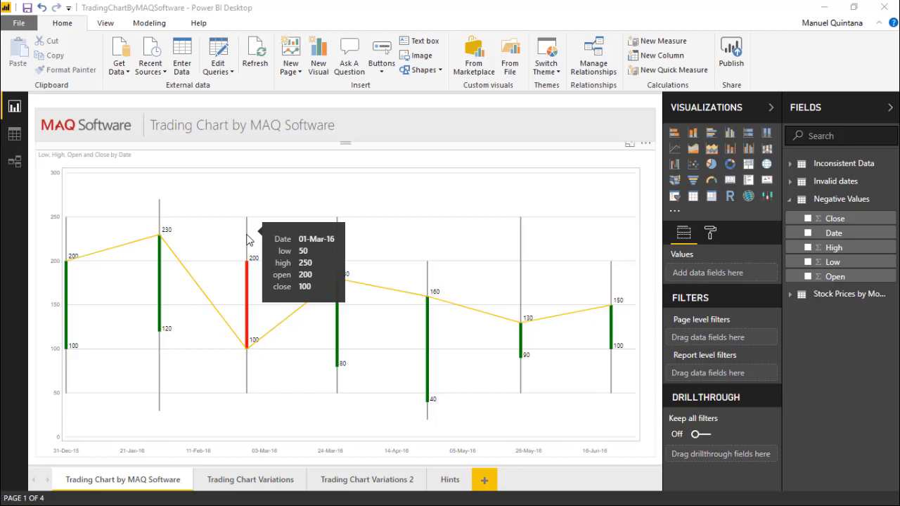
mouse_move(101, 259)
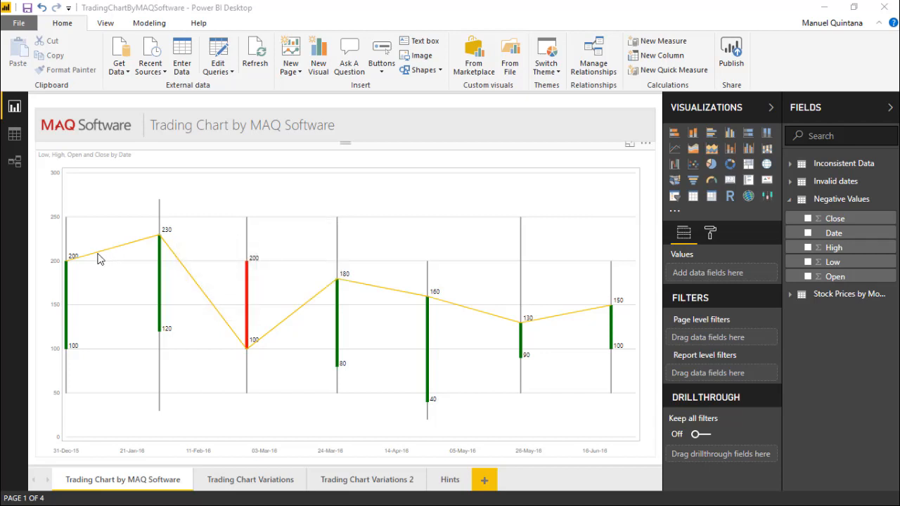
mouse_move(124, 253)
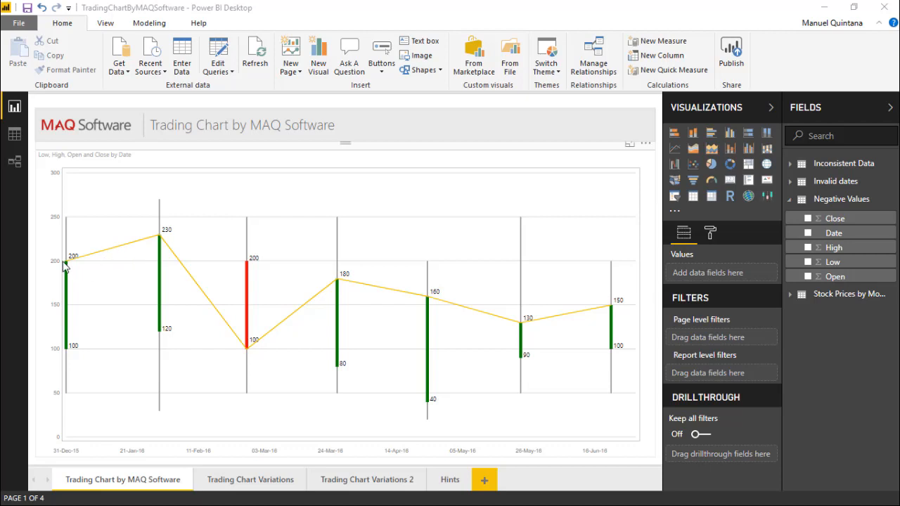
mouse_move(220, 327)
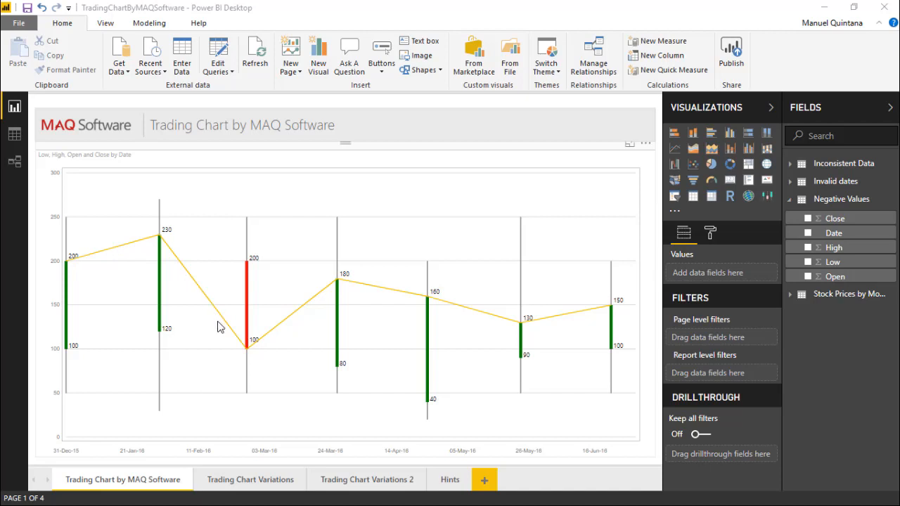
mouse_move(531, 351)
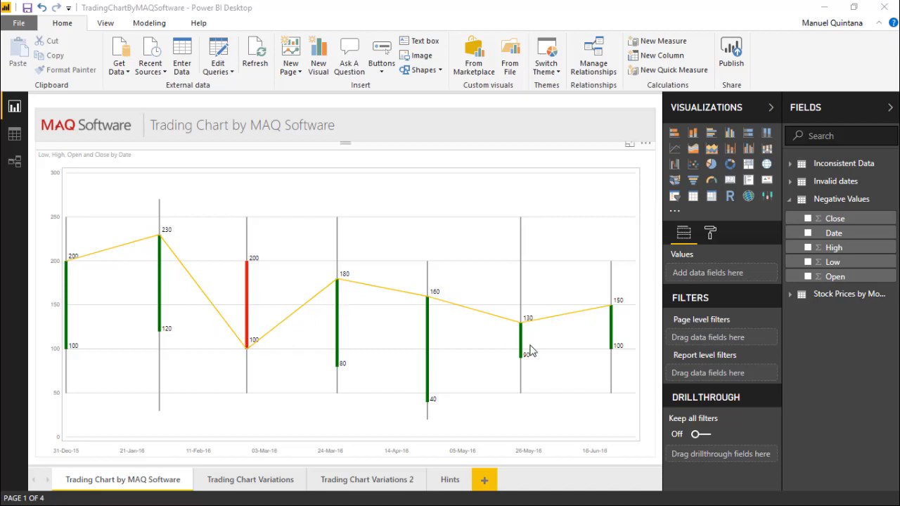
mouse_move(295, 443)
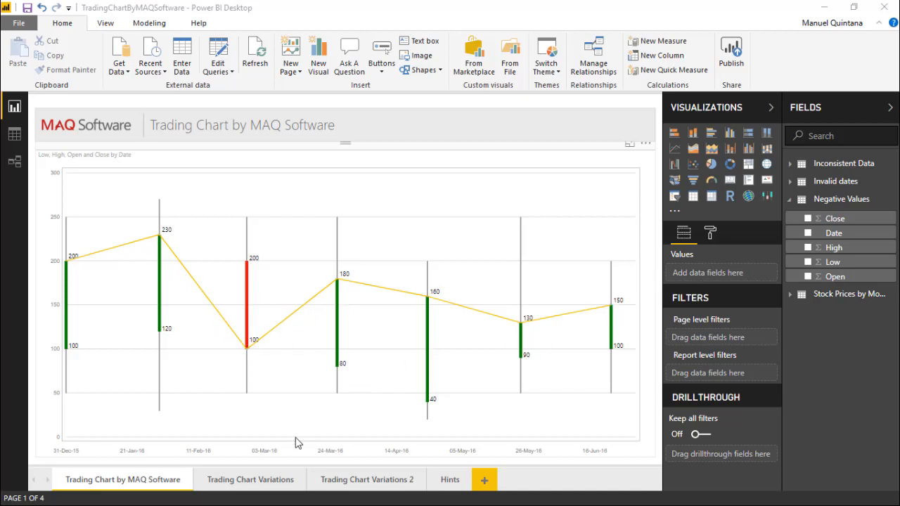
Step: Review the Trading Chart Variations page, then move on to Trading Chart Variations 2
click(251, 478)
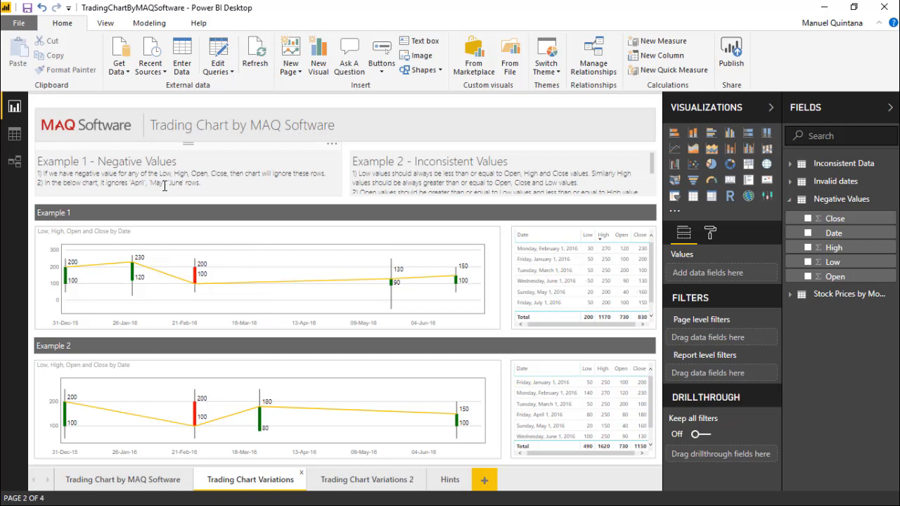
mouse_move(164, 185)
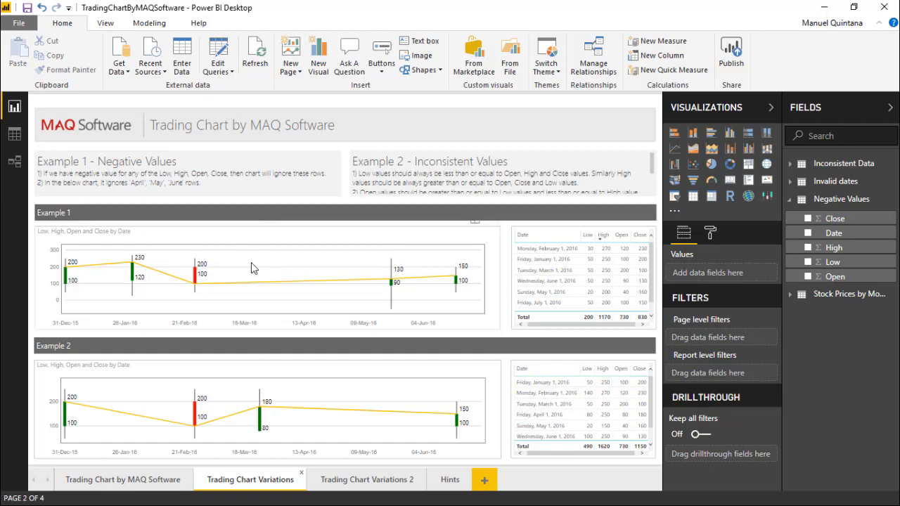
mouse_move(267, 290)
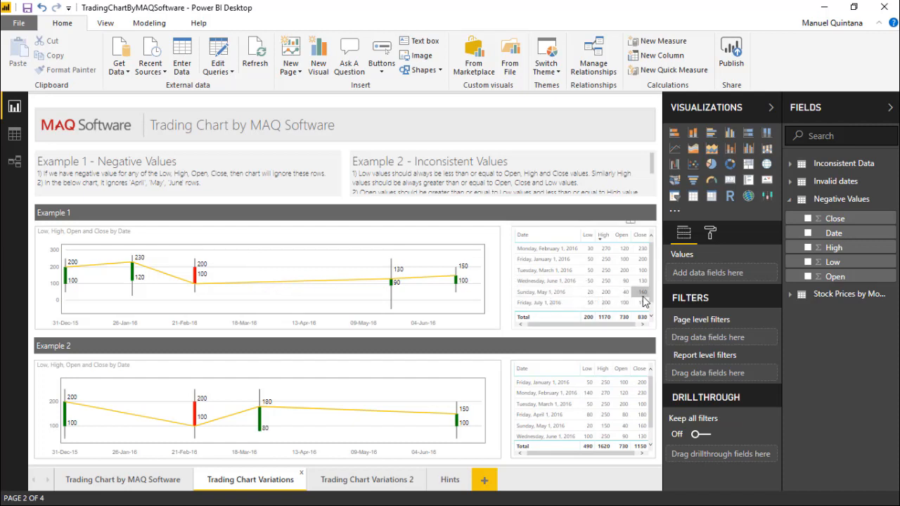
mouse_move(641, 291)
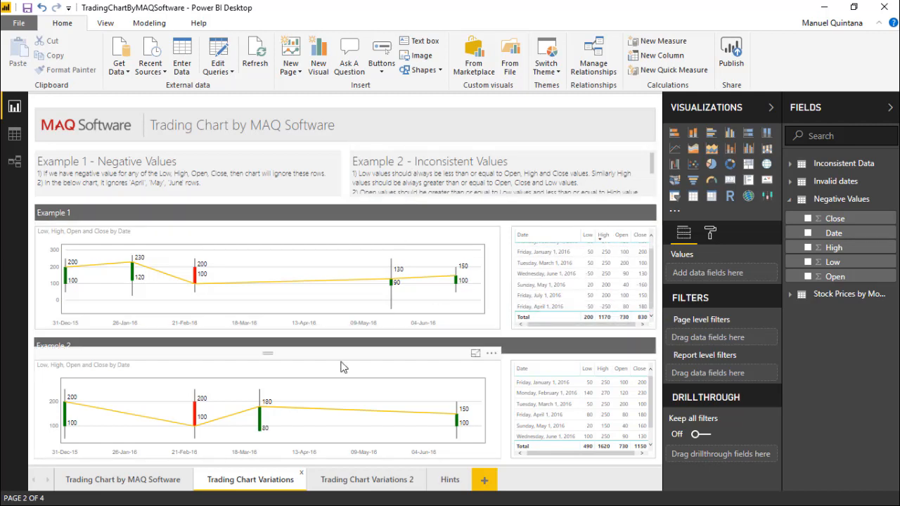
mouse_move(326, 389)
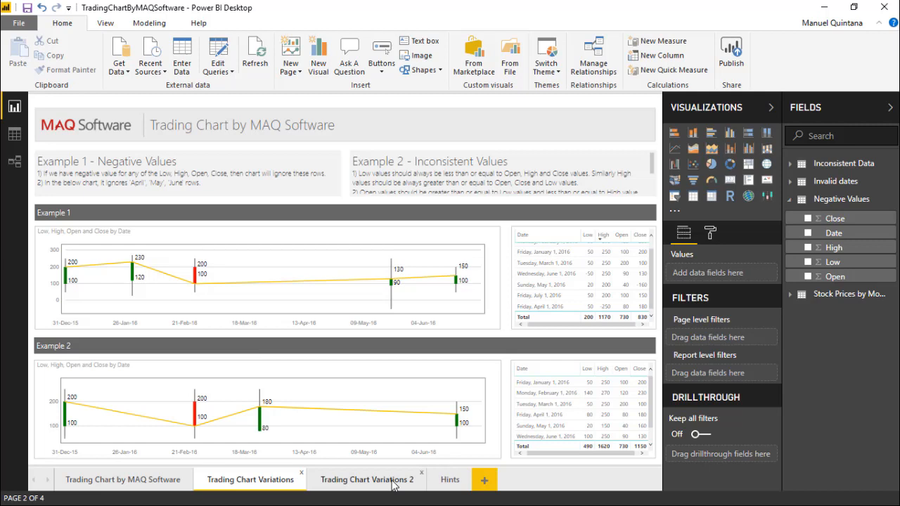
click(367, 479)
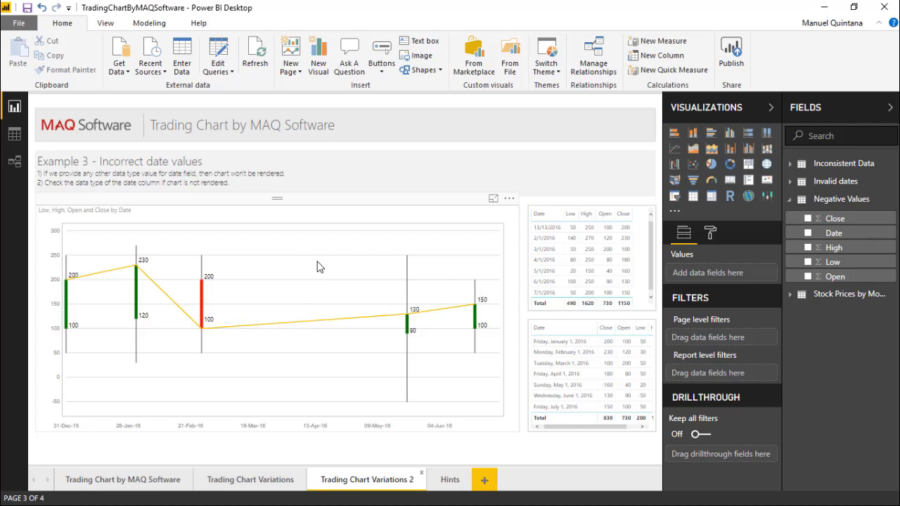
mouse_move(295, 430)
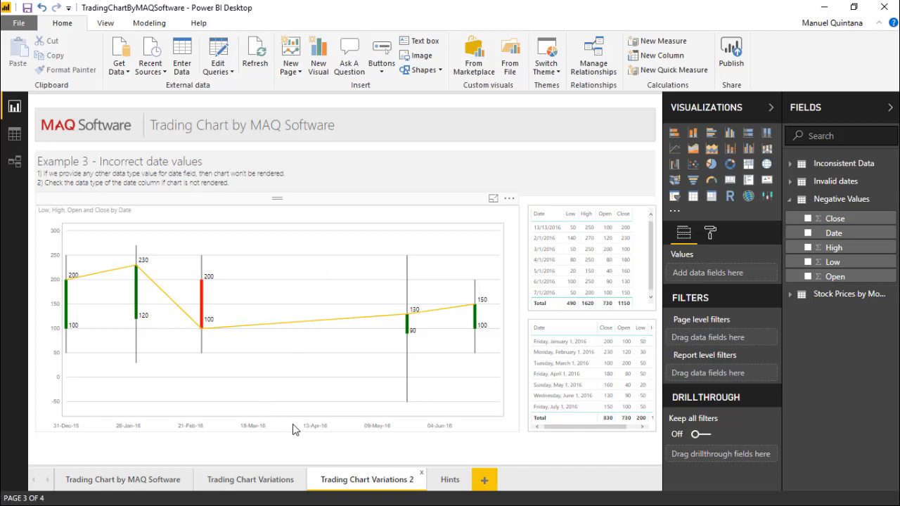
mouse_move(352, 419)
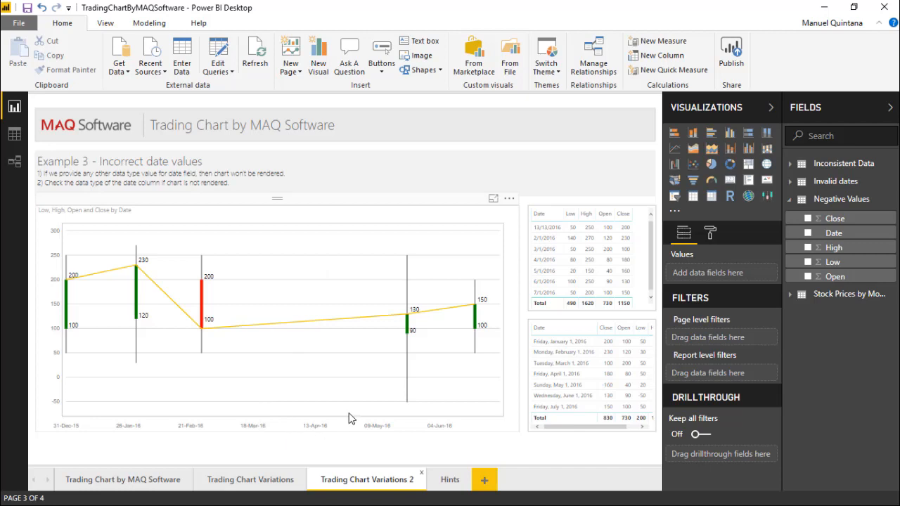
Step: Select the Example 3 trading chart to reveal its Date, Low, High, Open and Close fields
click(281, 309)
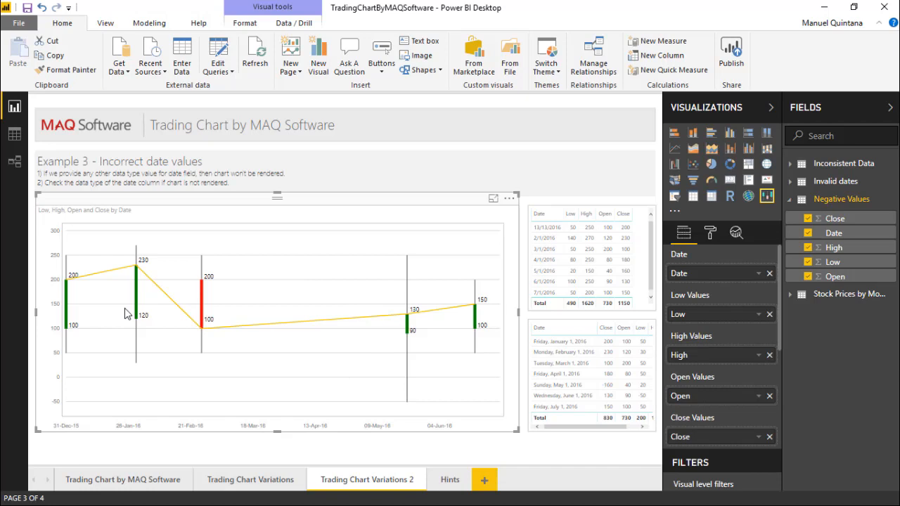
mouse_move(315, 327)
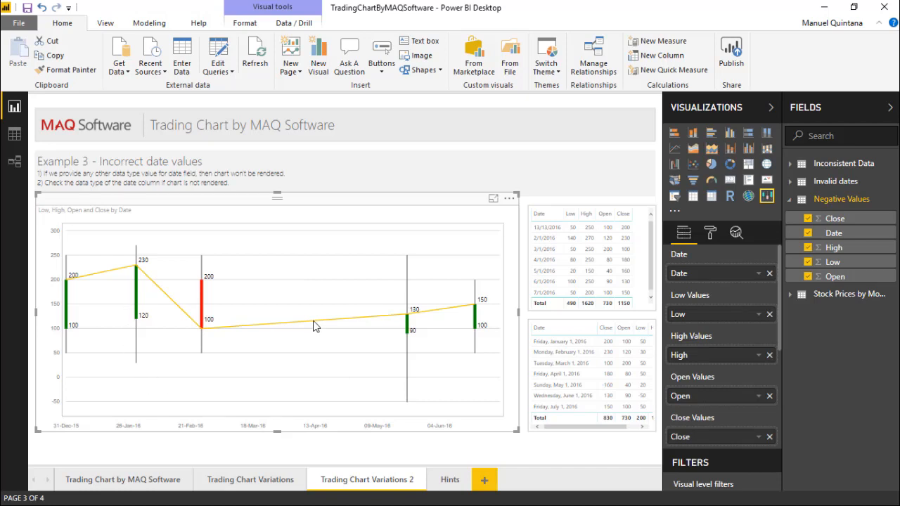
mouse_move(322, 322)
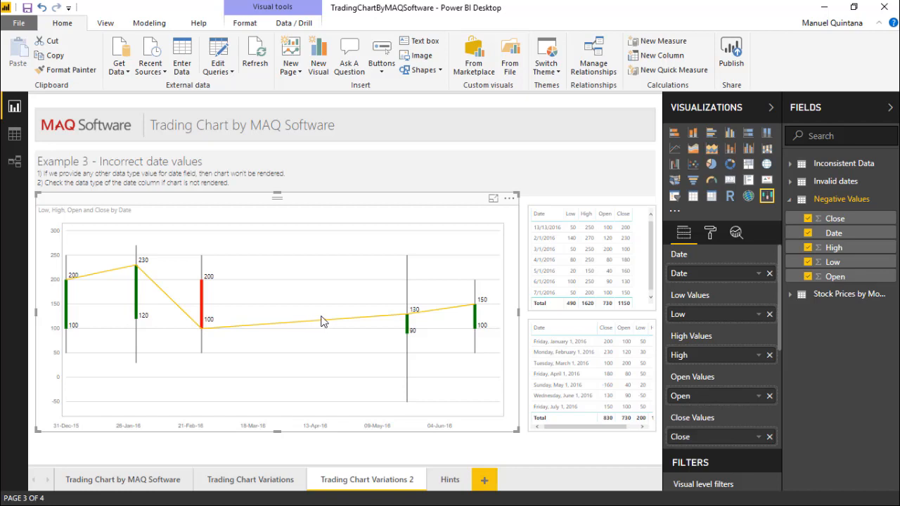
mouse_move(709, 233)
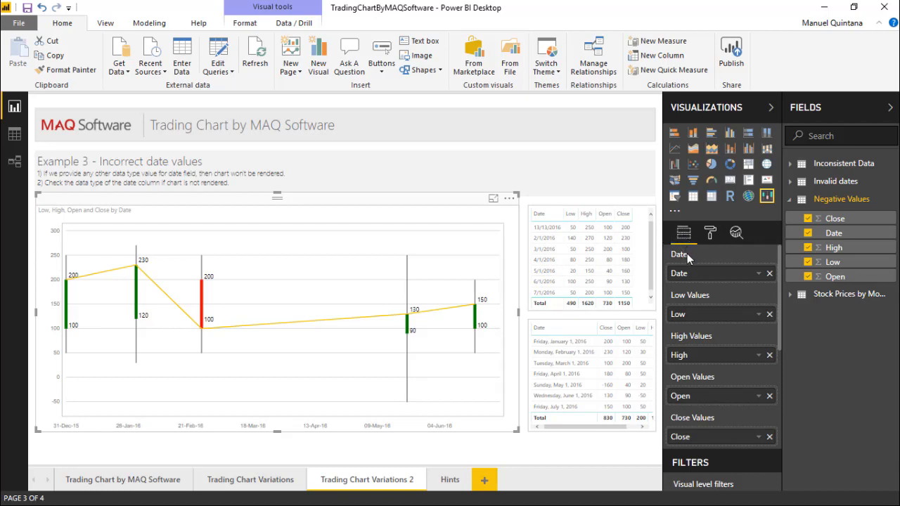
mouse_move(695, 288)
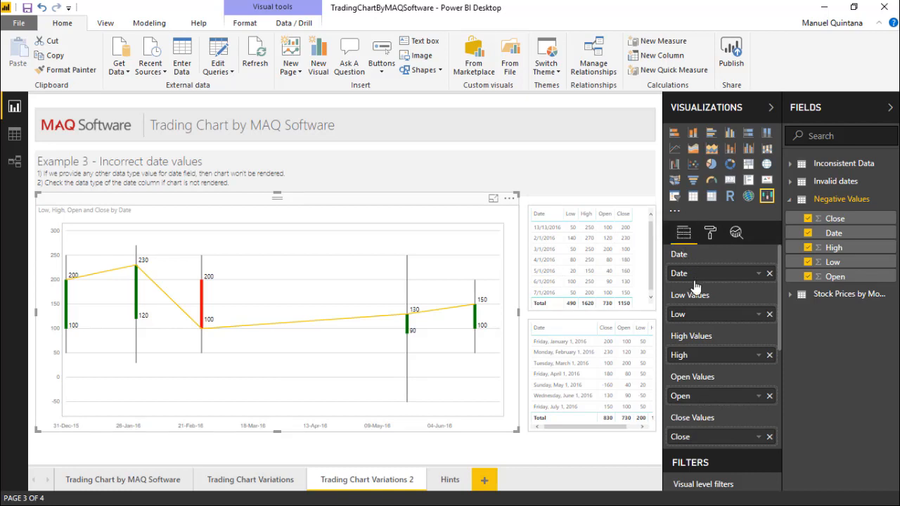
mouse_move(694, 408)
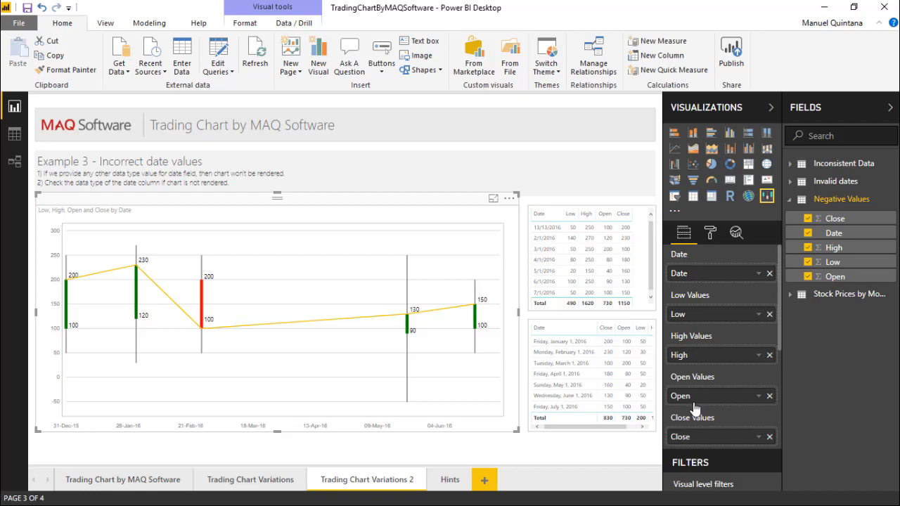
mouse_move(700, 294)
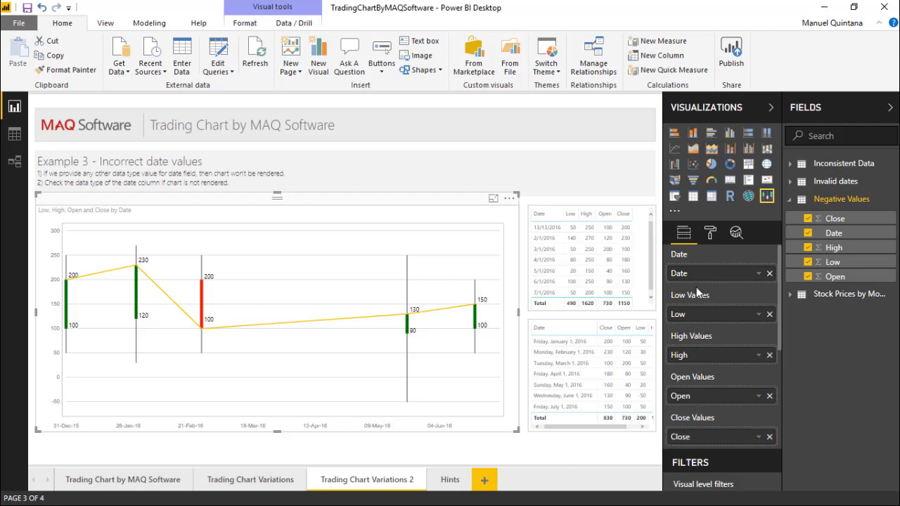
mouse_move(691, 278)
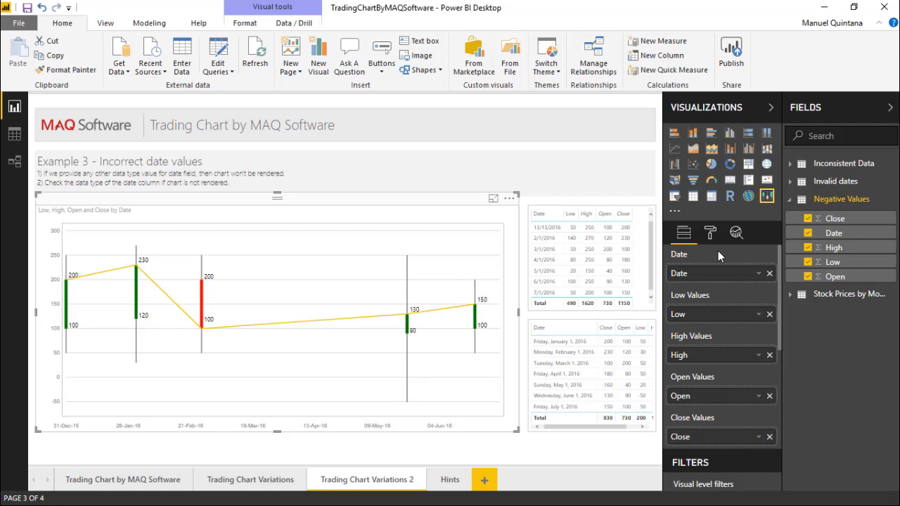
Step: Switch the Visualizations pane to the Example 3 chart's Format options
click(710, 233)
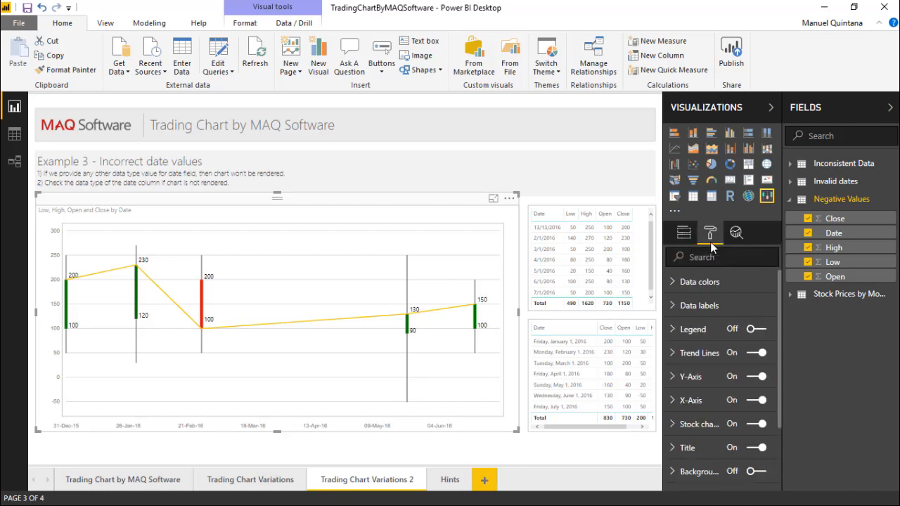
Step: Try a yellow baseline indicator under Data colors, then revert the colours to default
click(698, 281)
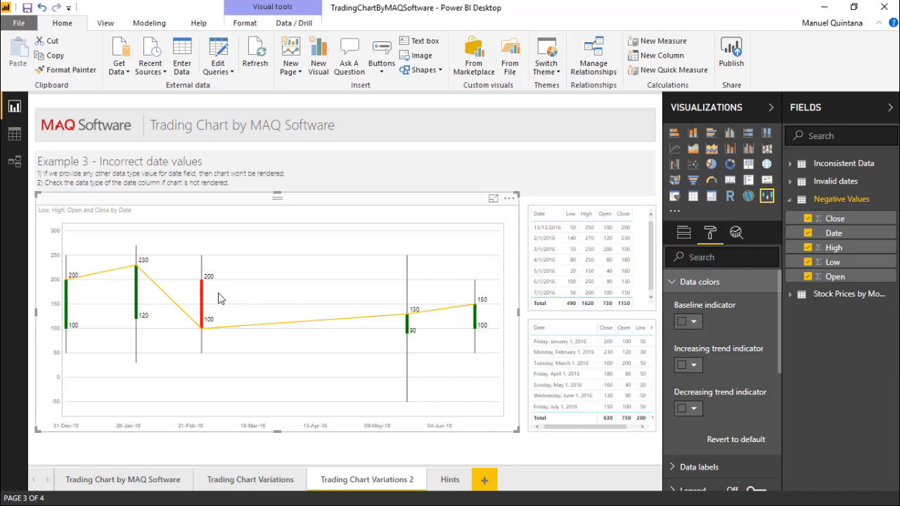
mouse_move(200, 295)
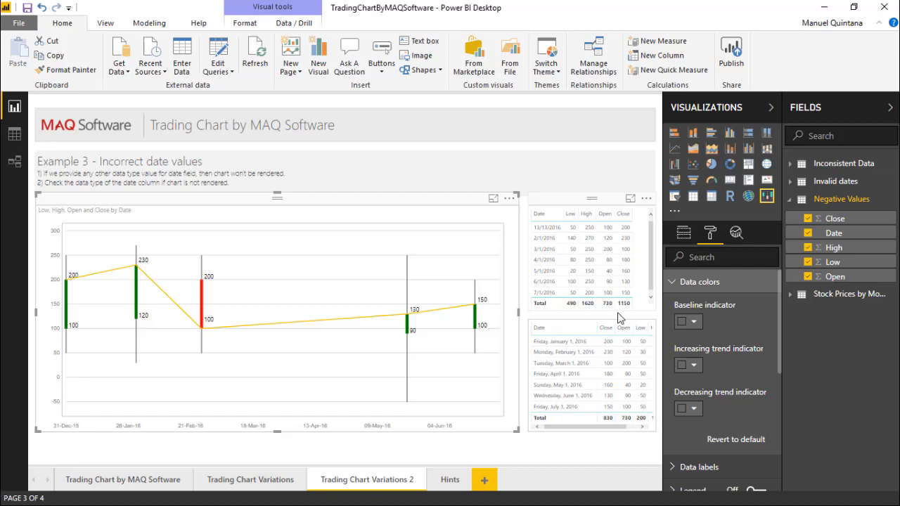
click(686, 320)
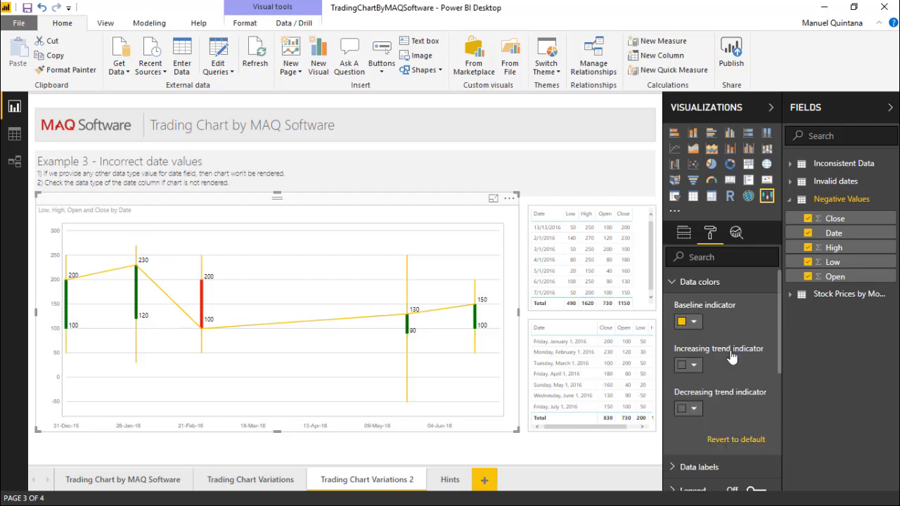
click(687, 320)
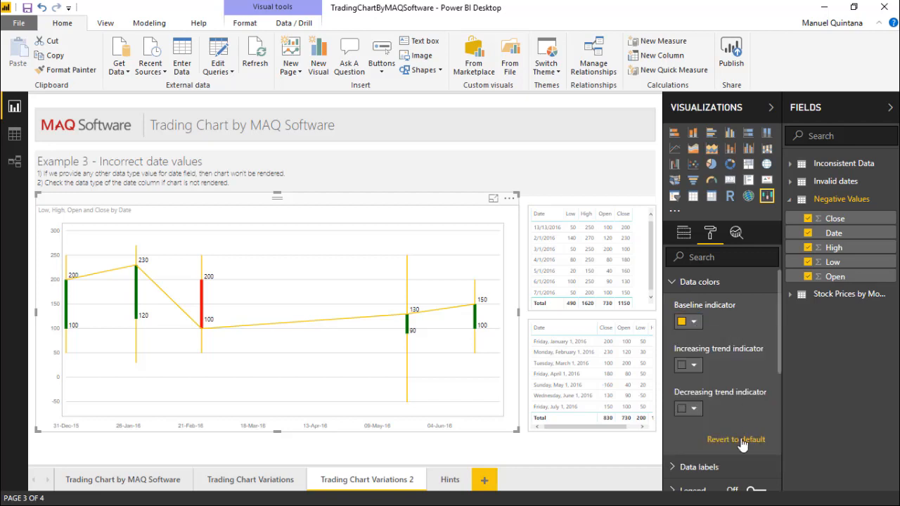
click(735, 438)
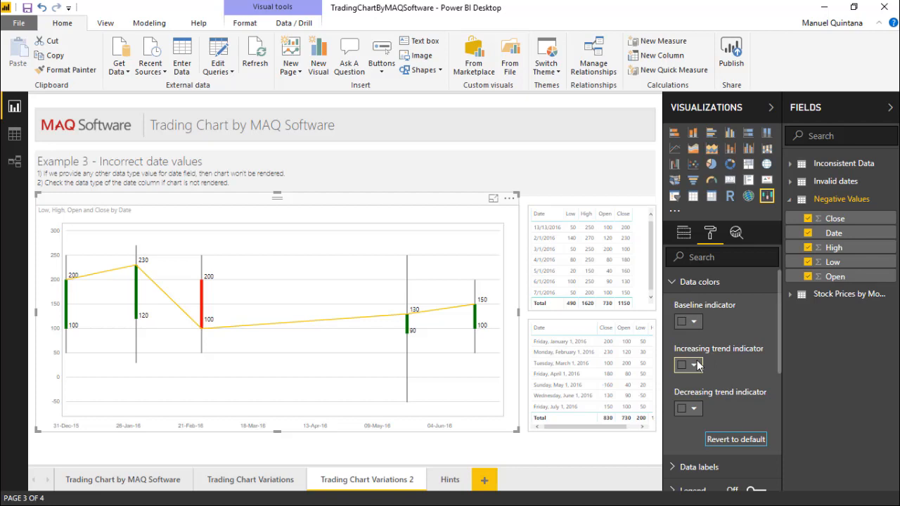
click(681, 364)
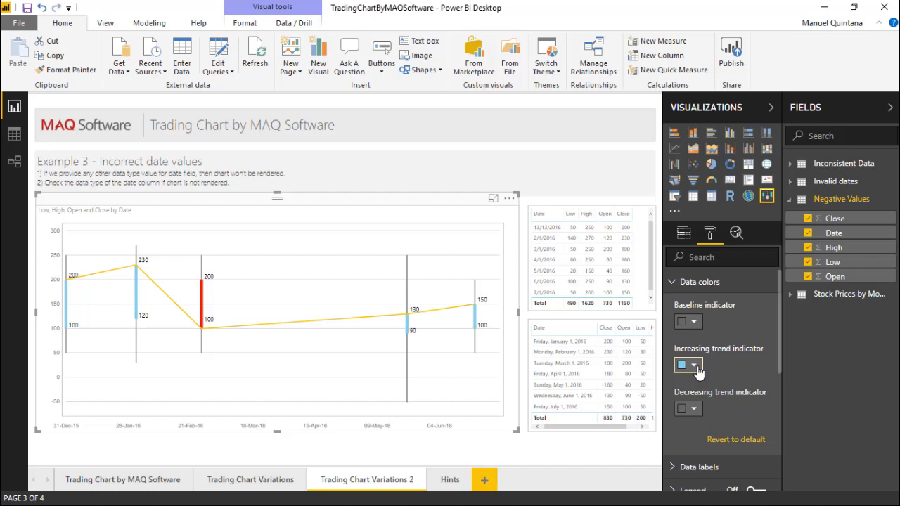
Step: Try default-blue increasing and purple decreasing candles, then revert both trend colours
click(681, 364)
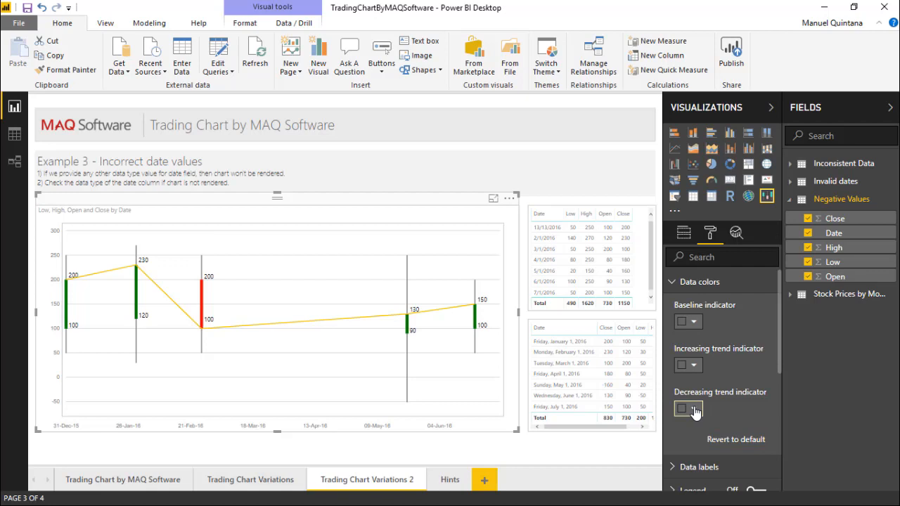
click(680, 409)
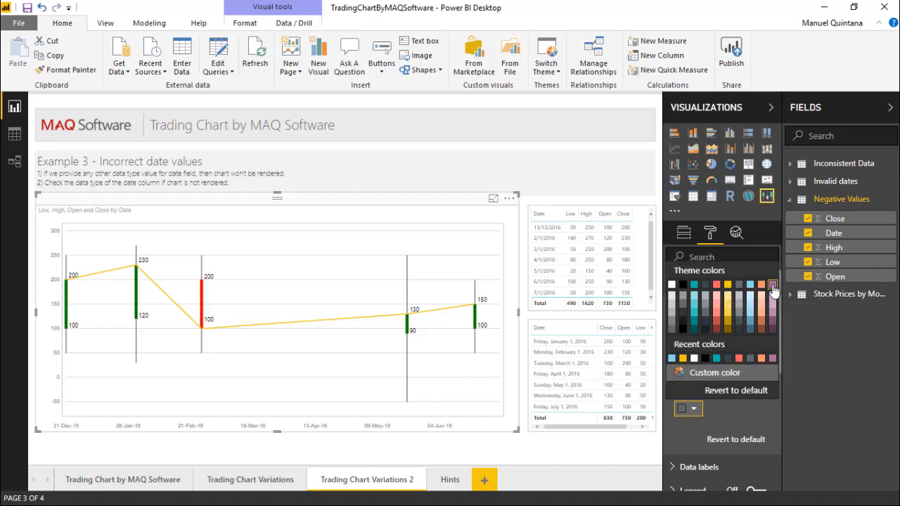
click(772, 284)
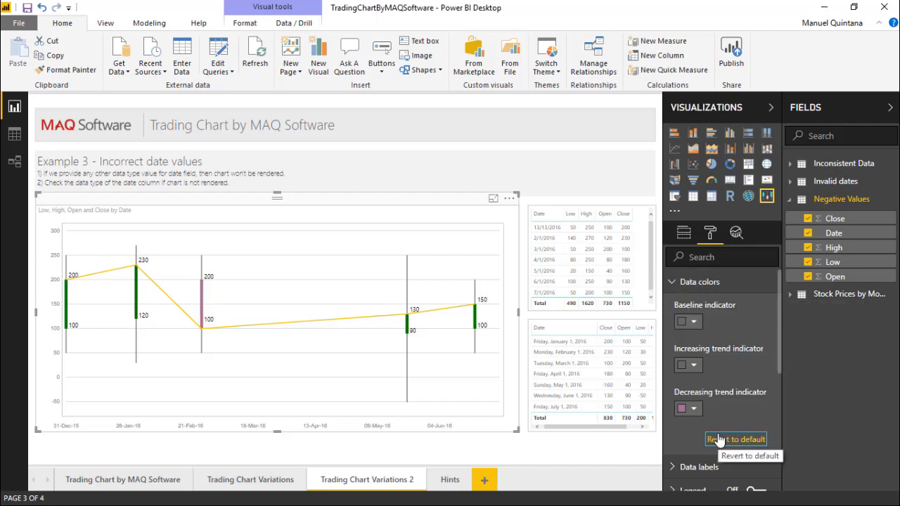
click(699, 305)
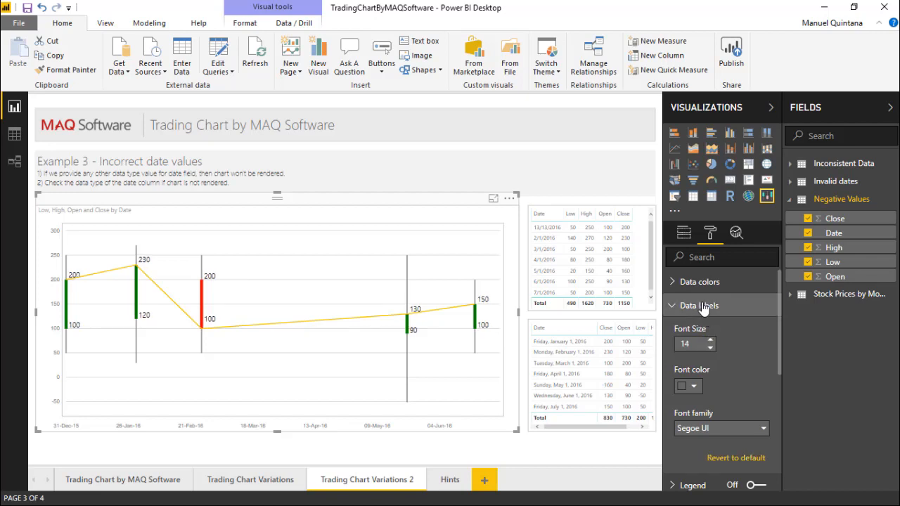
Step: Collapse Data labels after setting font size 14 and expand the Y-Axis card
click(698, 305)
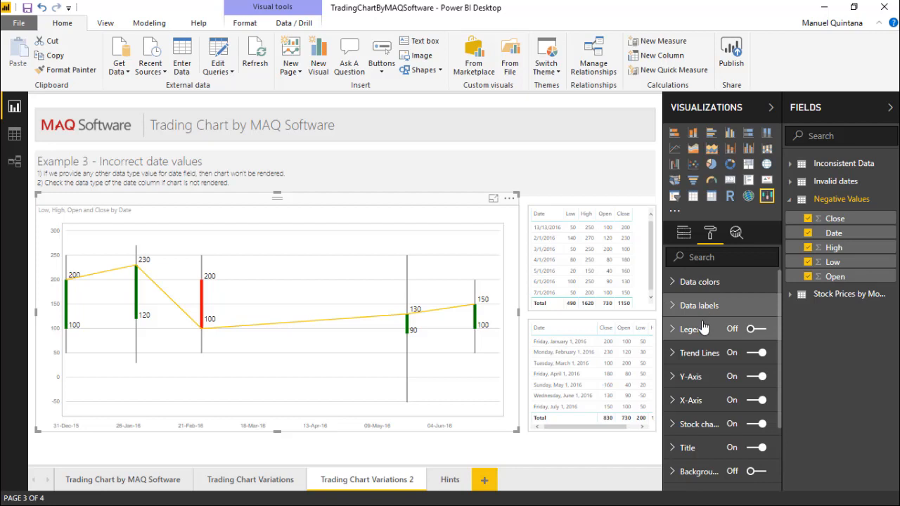
mouse_move(691, 380)
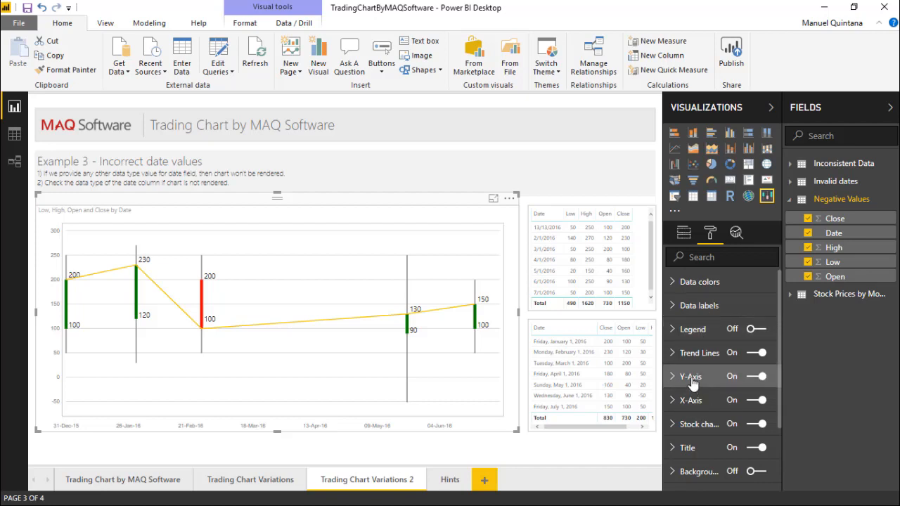
click(690, 376)
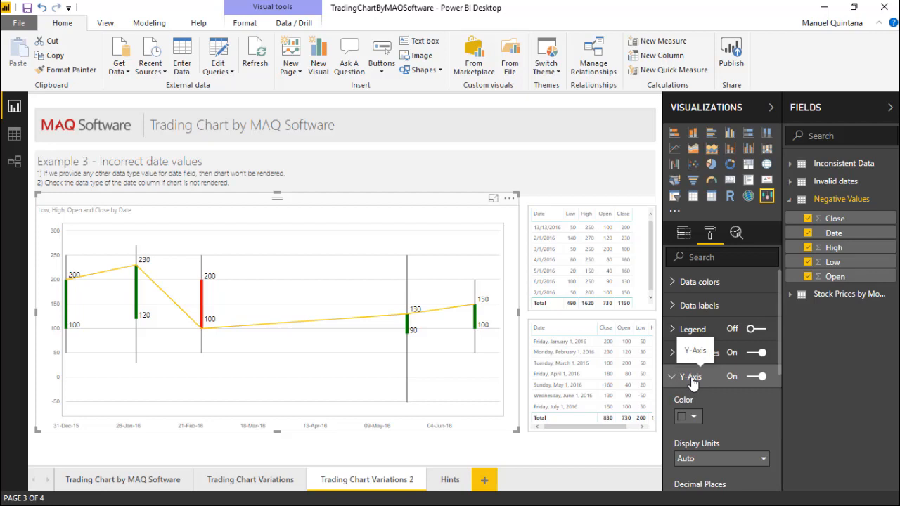